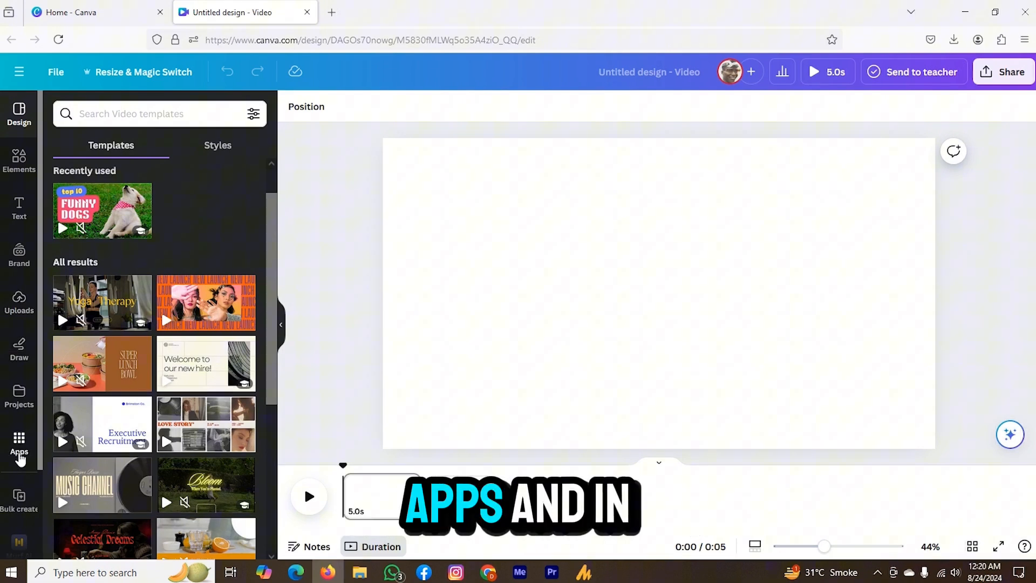
Search Canva's apps library for "murf ai"
left_click(20, 442)
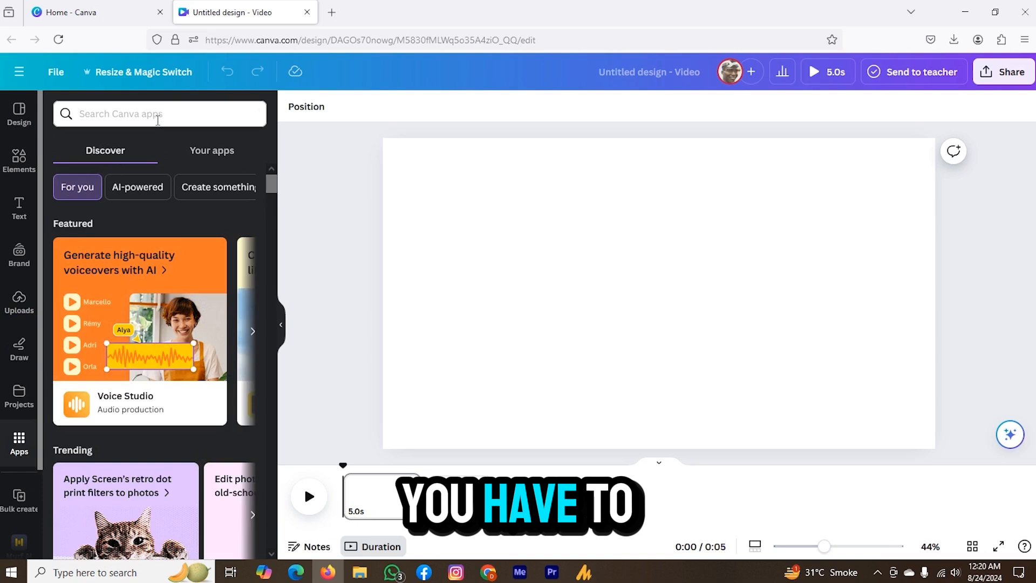
left_click(308, 497)
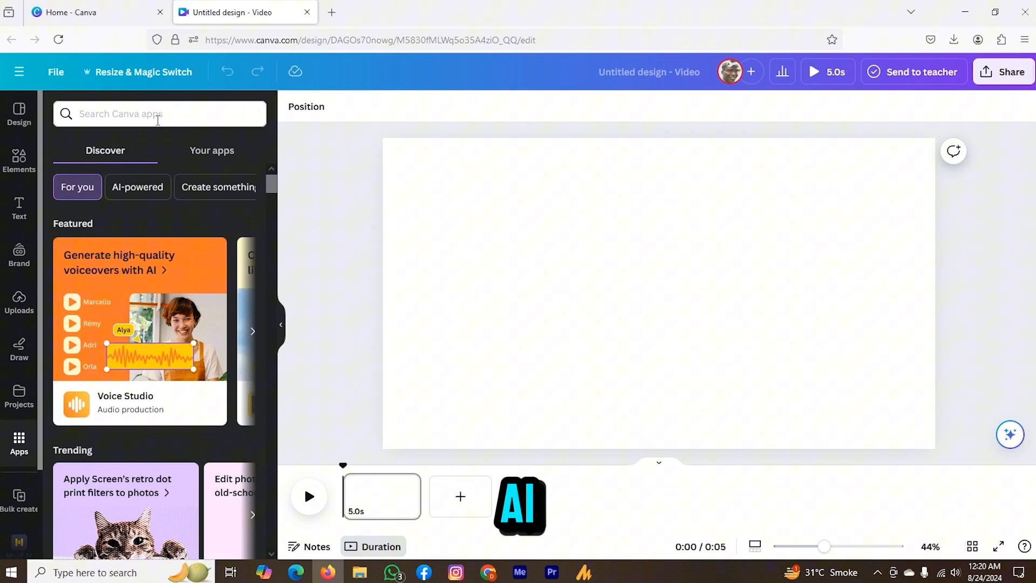
type("murf ai")
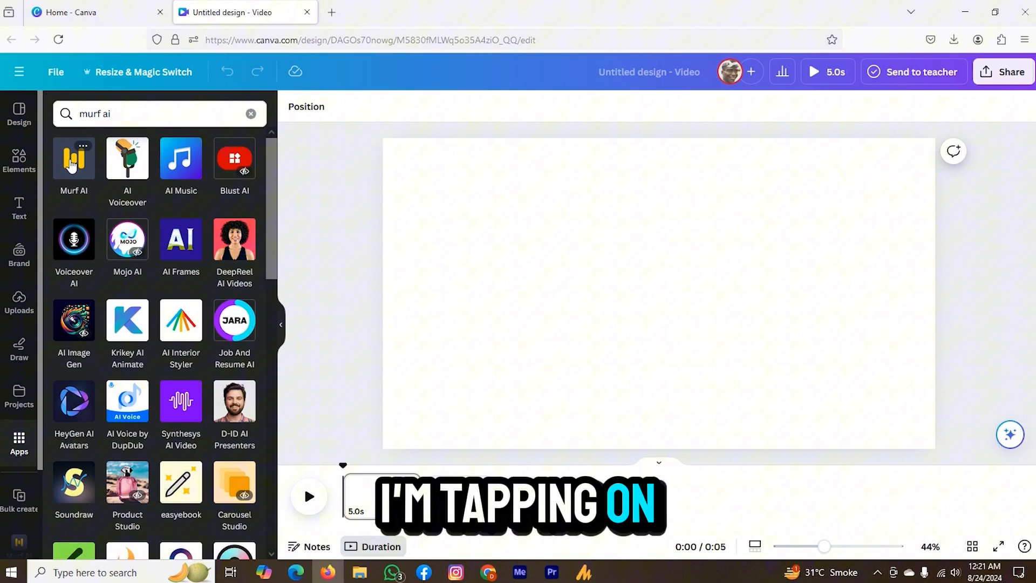
Open the Murf AI app and preview the freelancer introduction voiceover
left_click(74, 159)
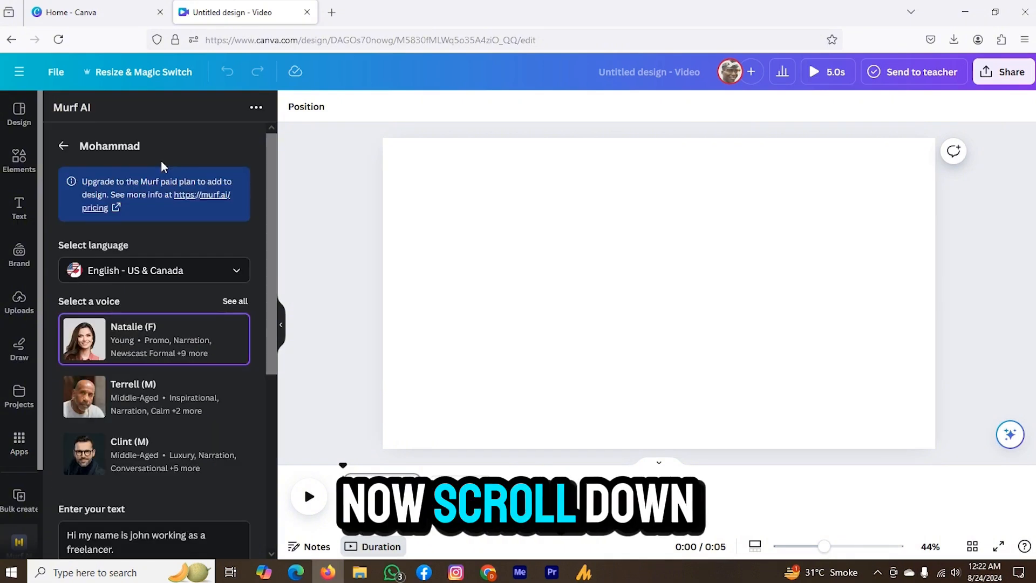
scroll("down", 3)
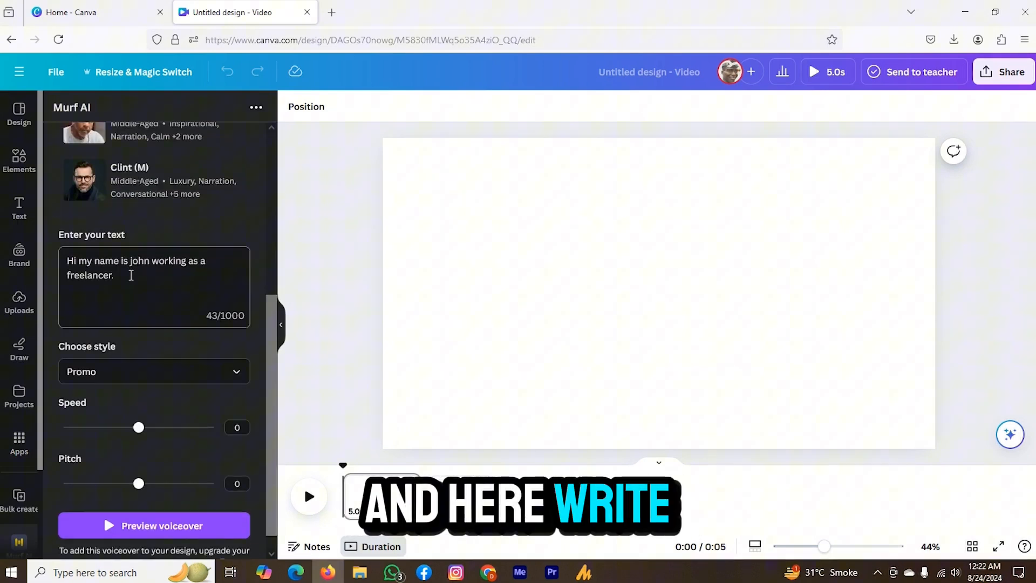
scroll("down", 3)
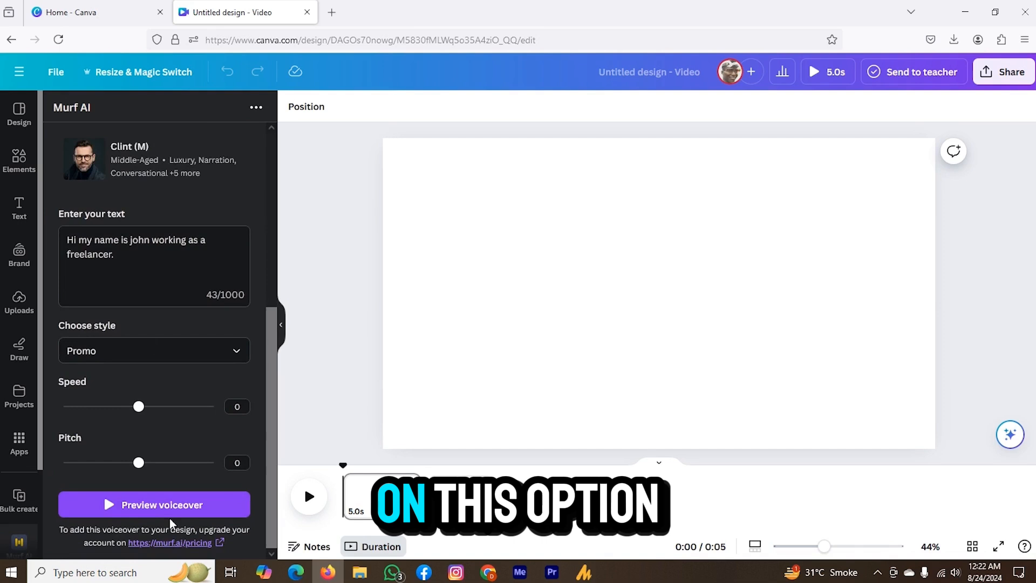
left_click(155, 504)
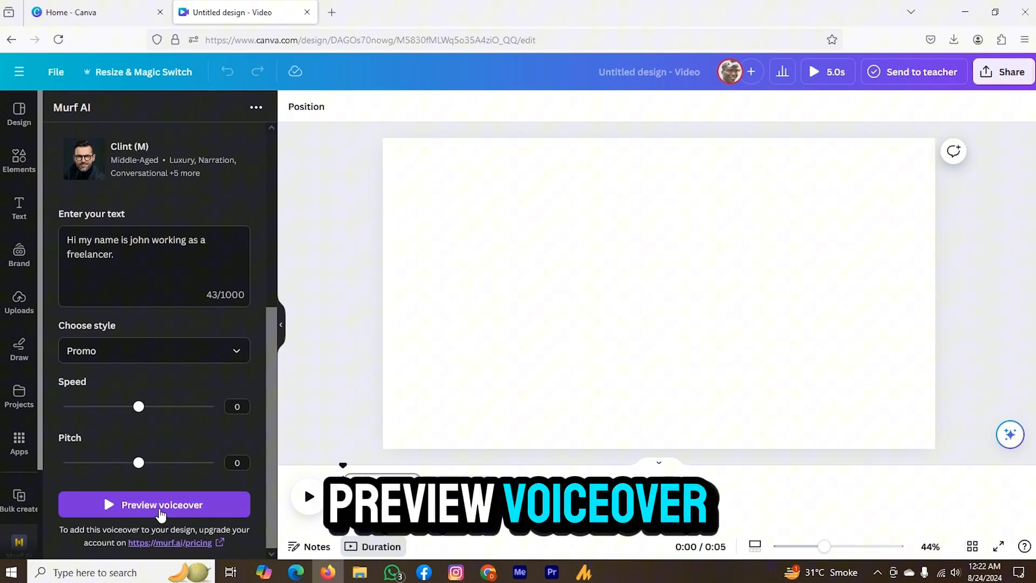
left_click(154, 504)
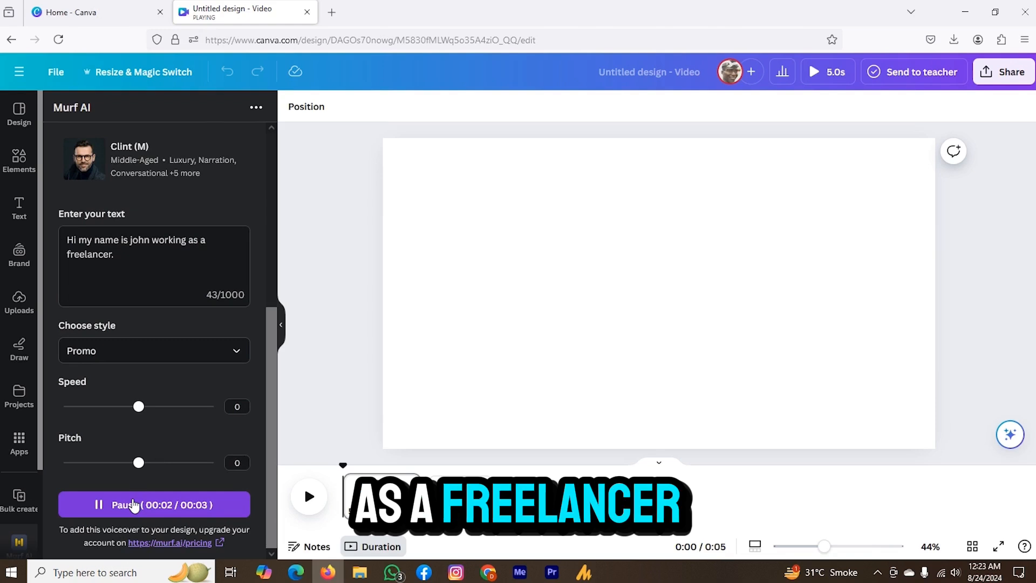
left_click(154, 504)
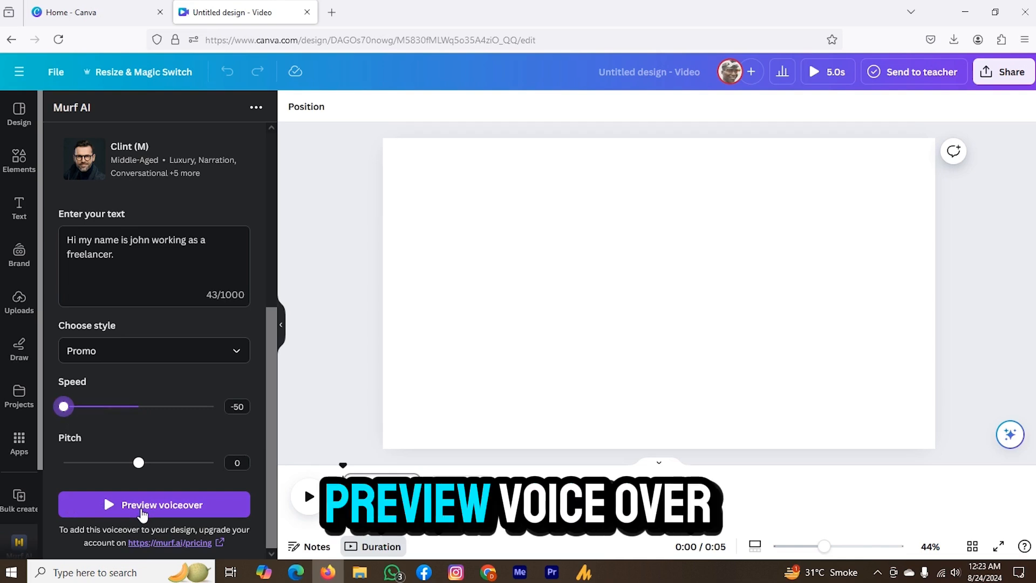
Preview the voiceover at speed -50, then pause it
left_click(155, 504)
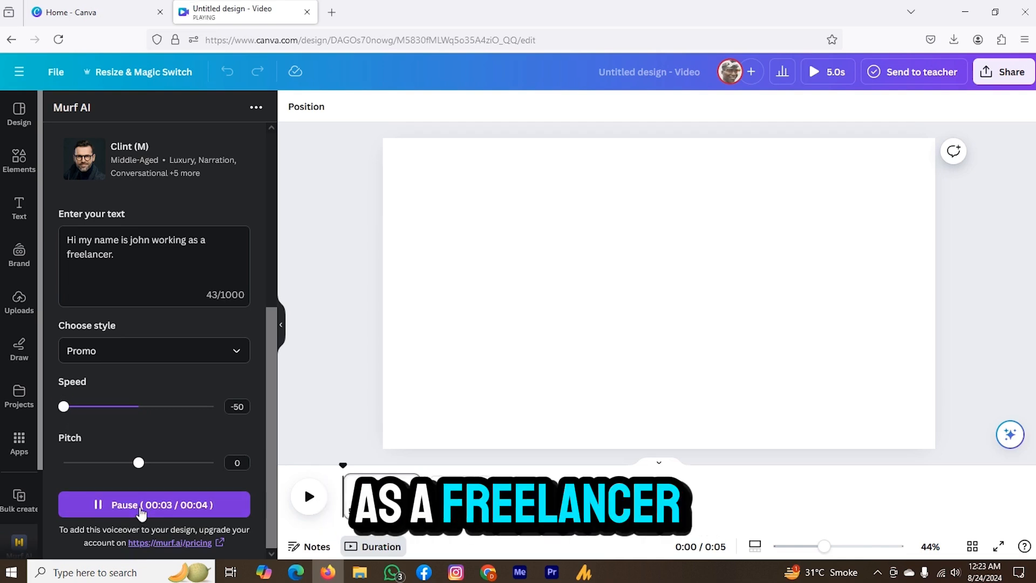
left_click(155, 505)
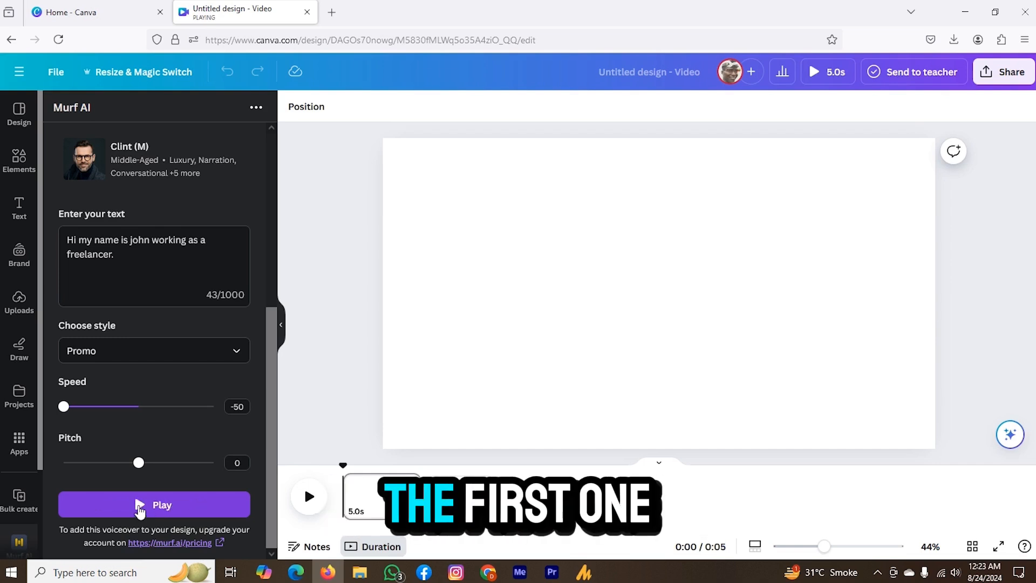